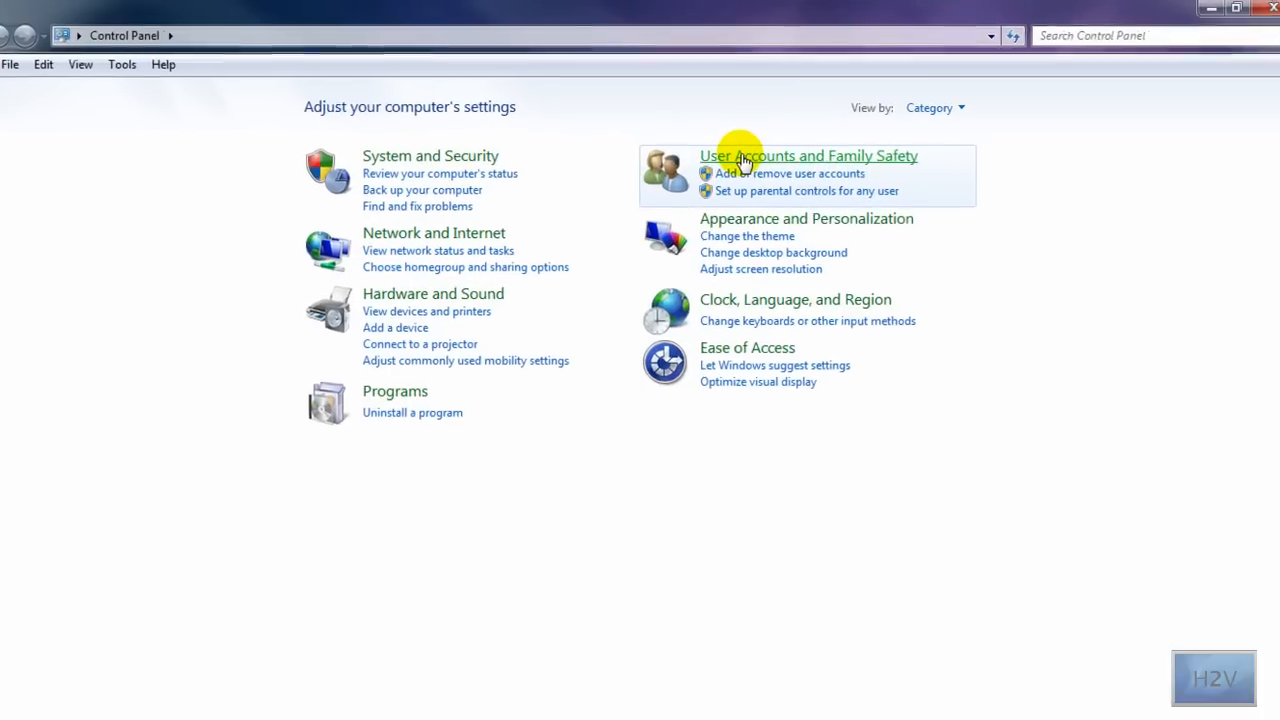
# Step: Navigate through User Accounts and Family Safety to the User Accounts page
pyautogui.click(808, 156)
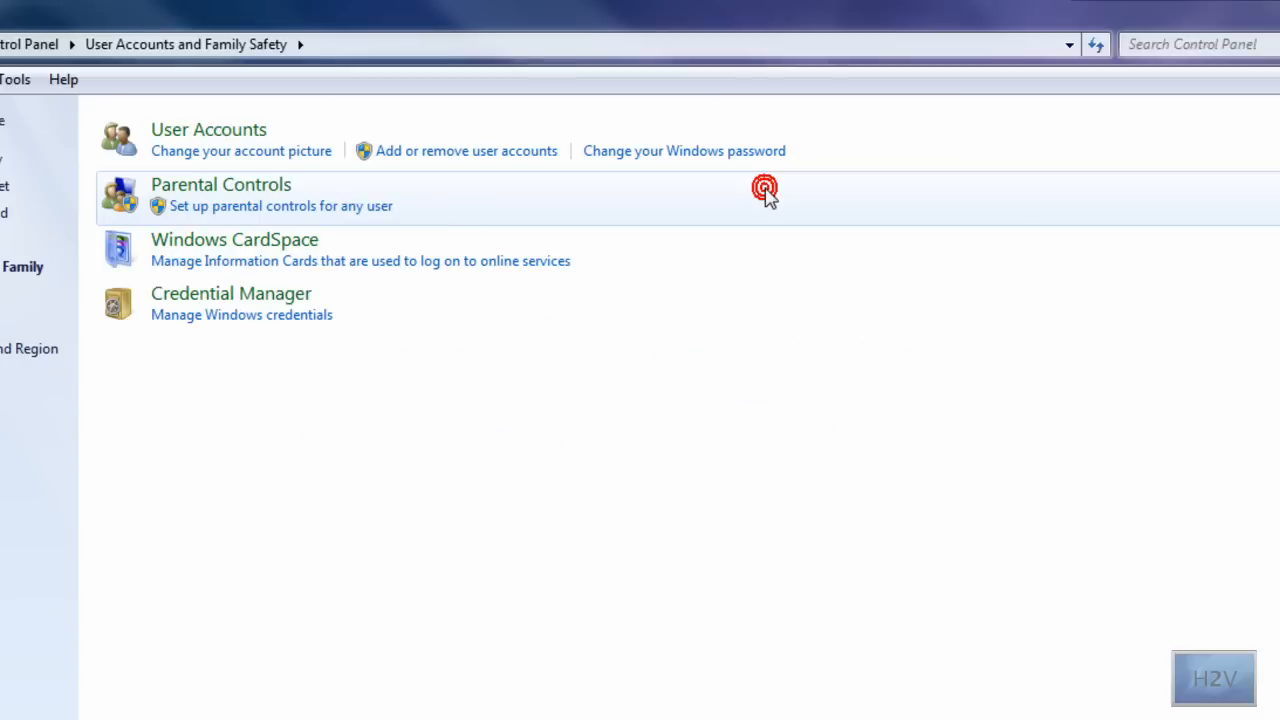
pyautogui.moveTo(408, 160)
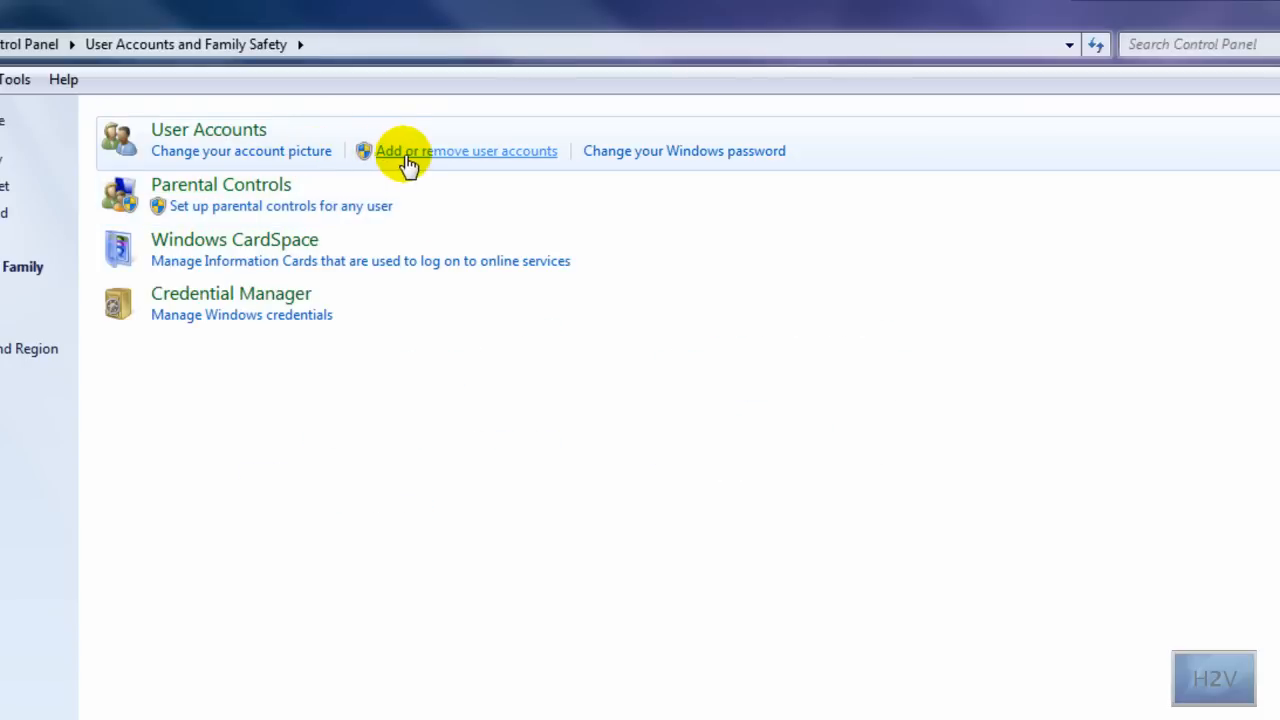
pyautogui.moveTo(208, 130)
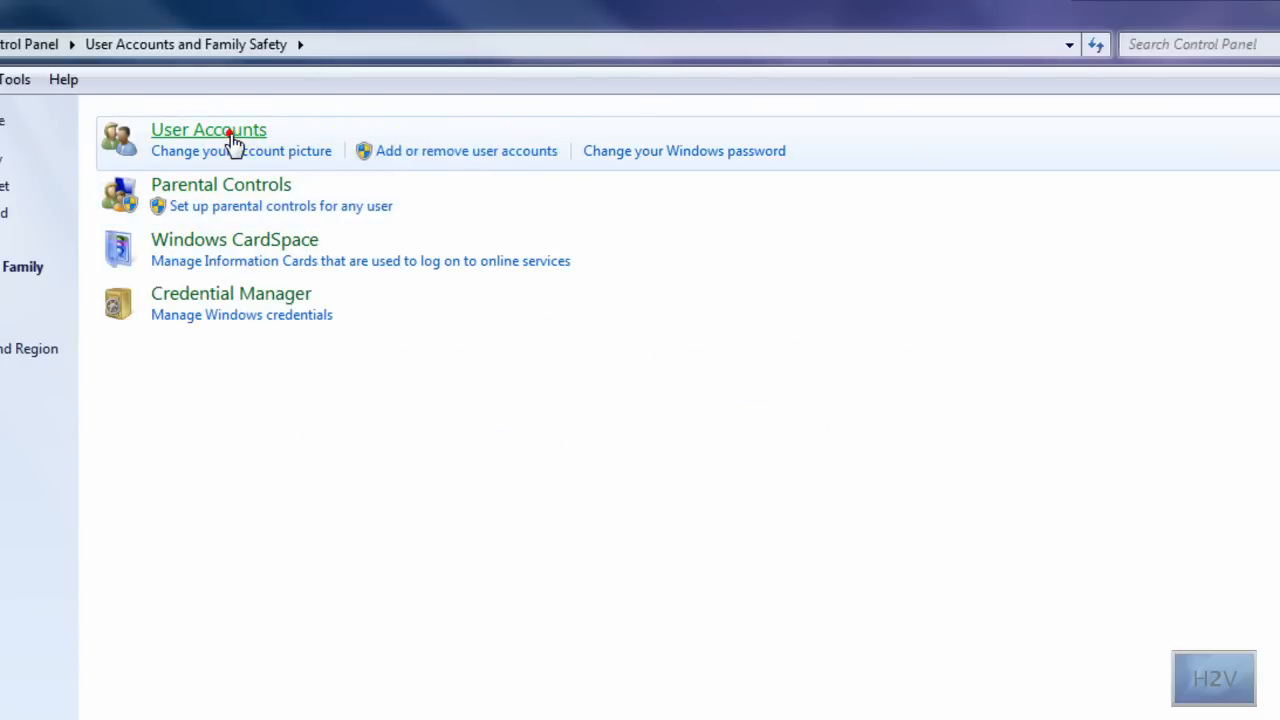
pyautogui.click(208, 128)
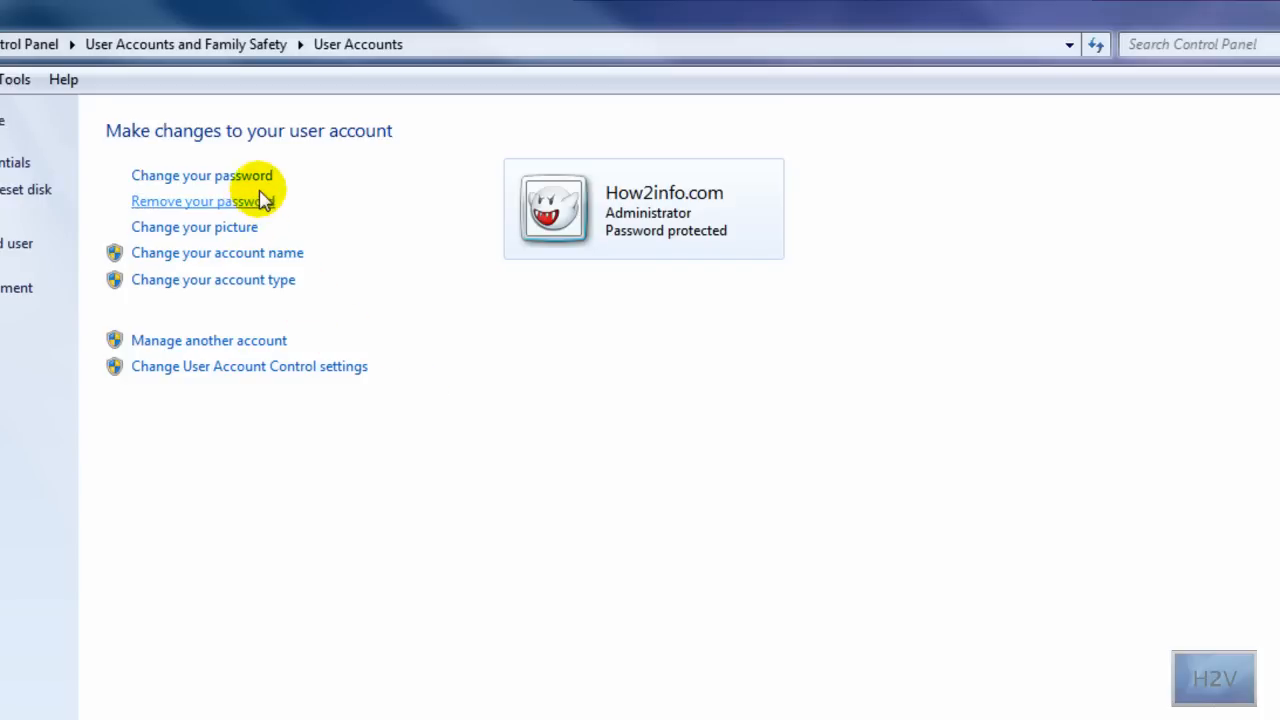
pyautogui.moveTo(264, 344)
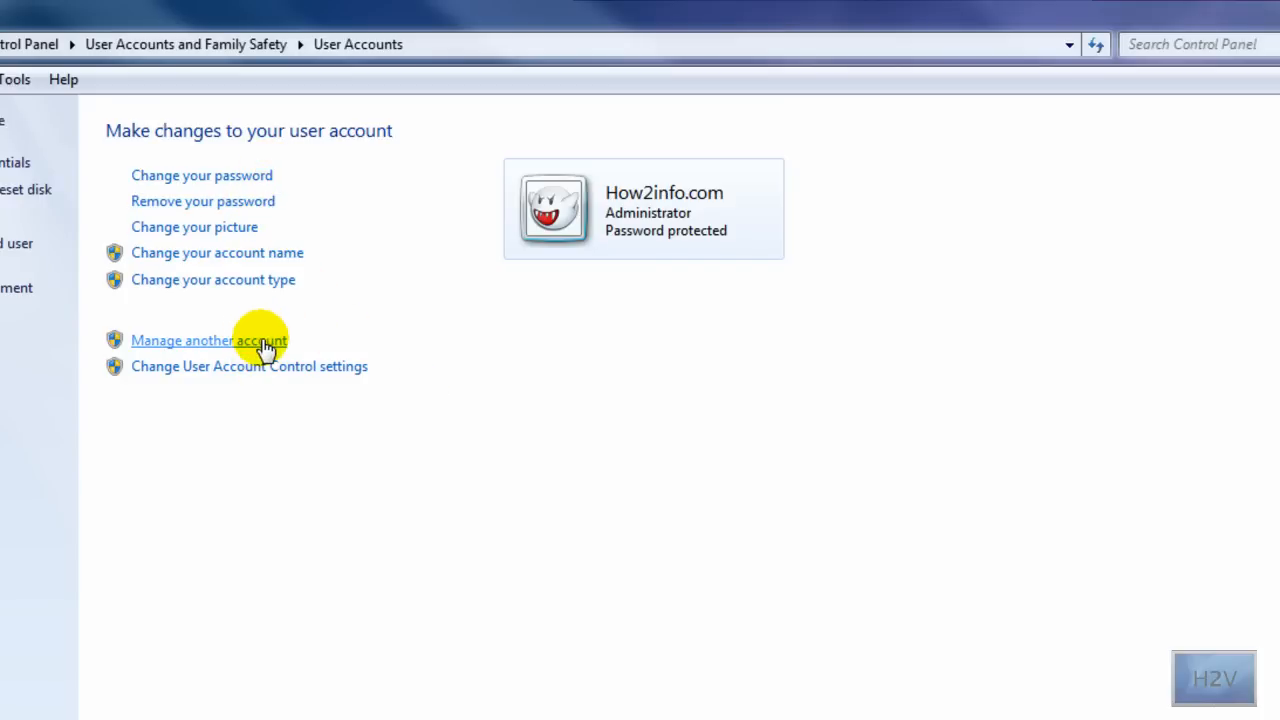
pyautogui.moveTo(244, 360)
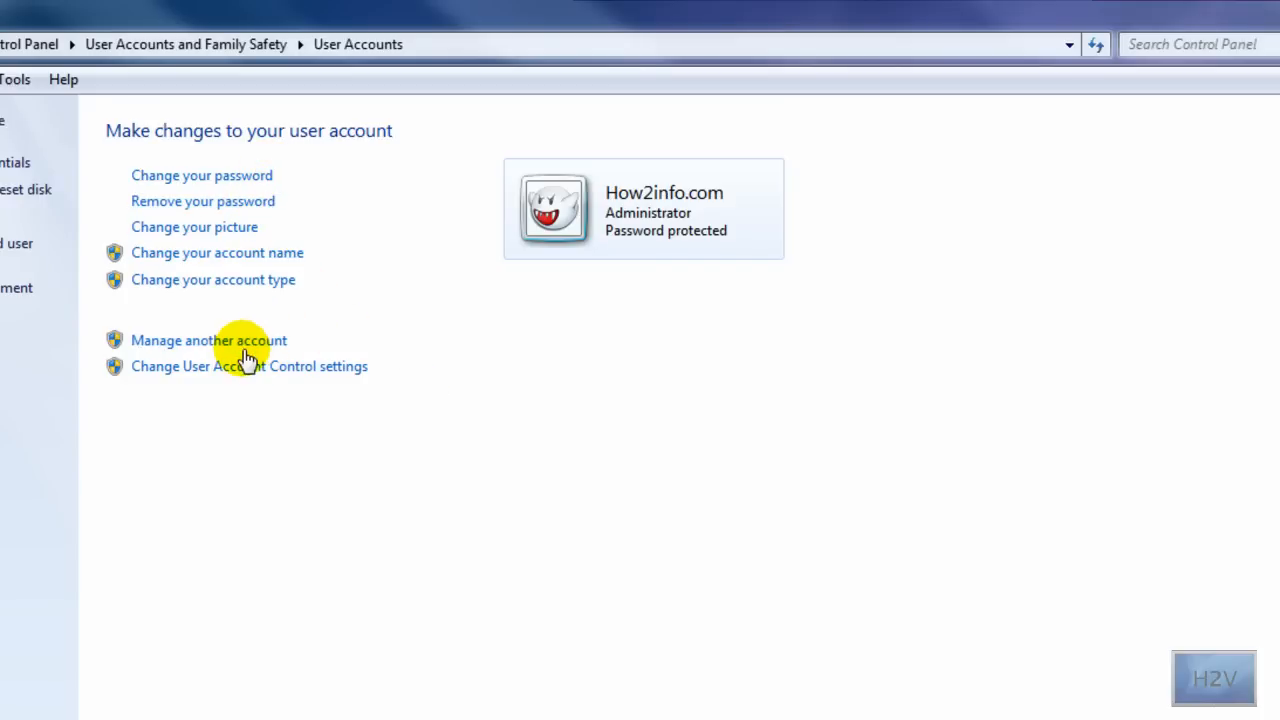
# Step: From Manage another account, select the Example standard user account
pyautogui.click(208, 340)
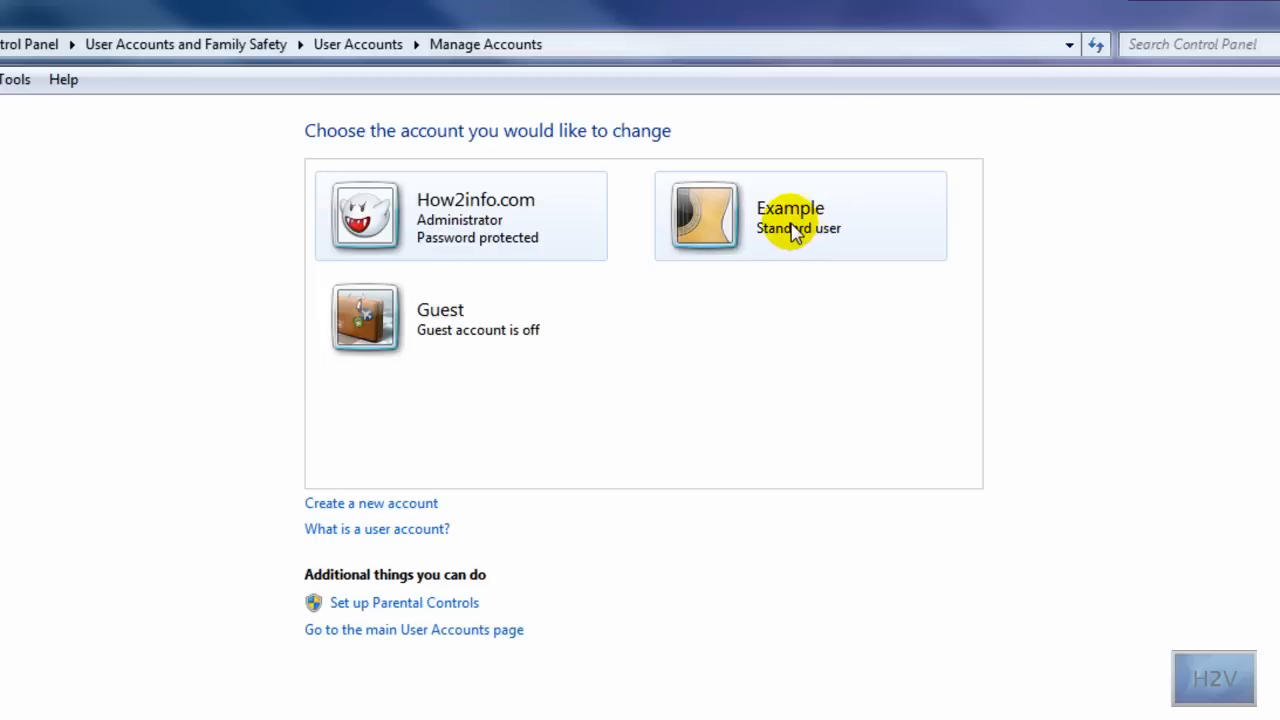
pyautogui.click(790, 216)
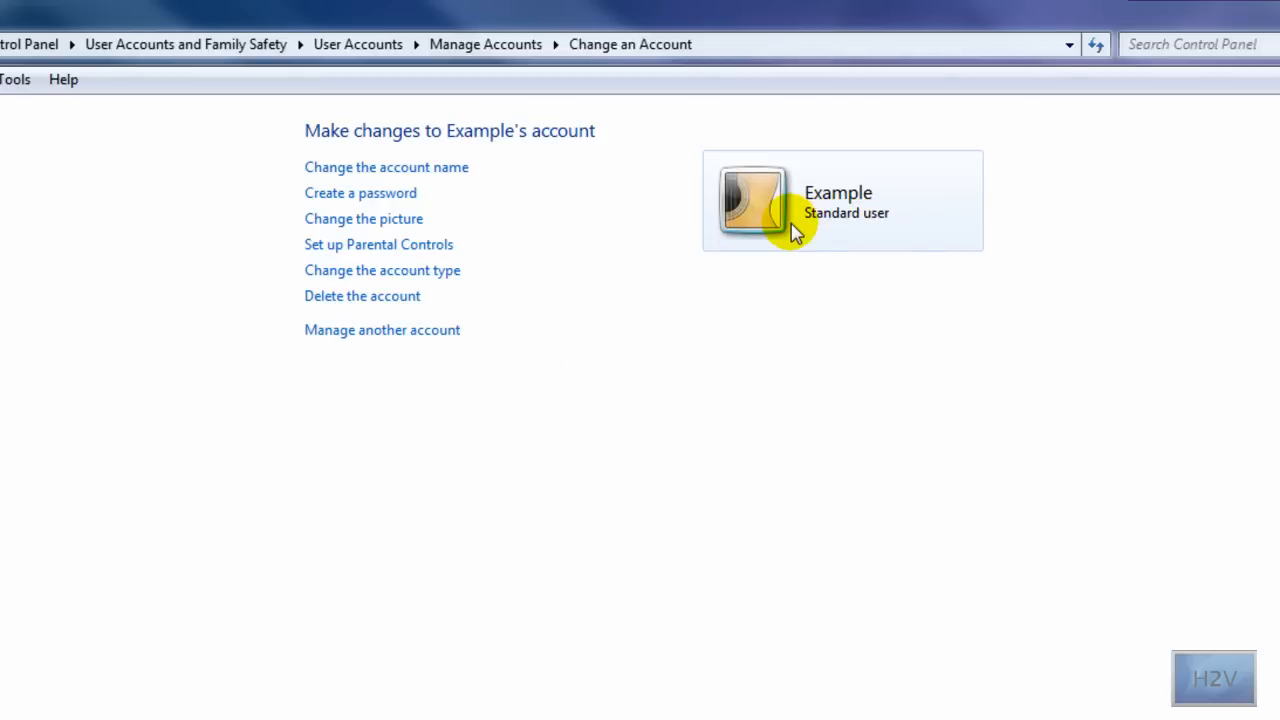
pyautogui.moveTo(362, 296)
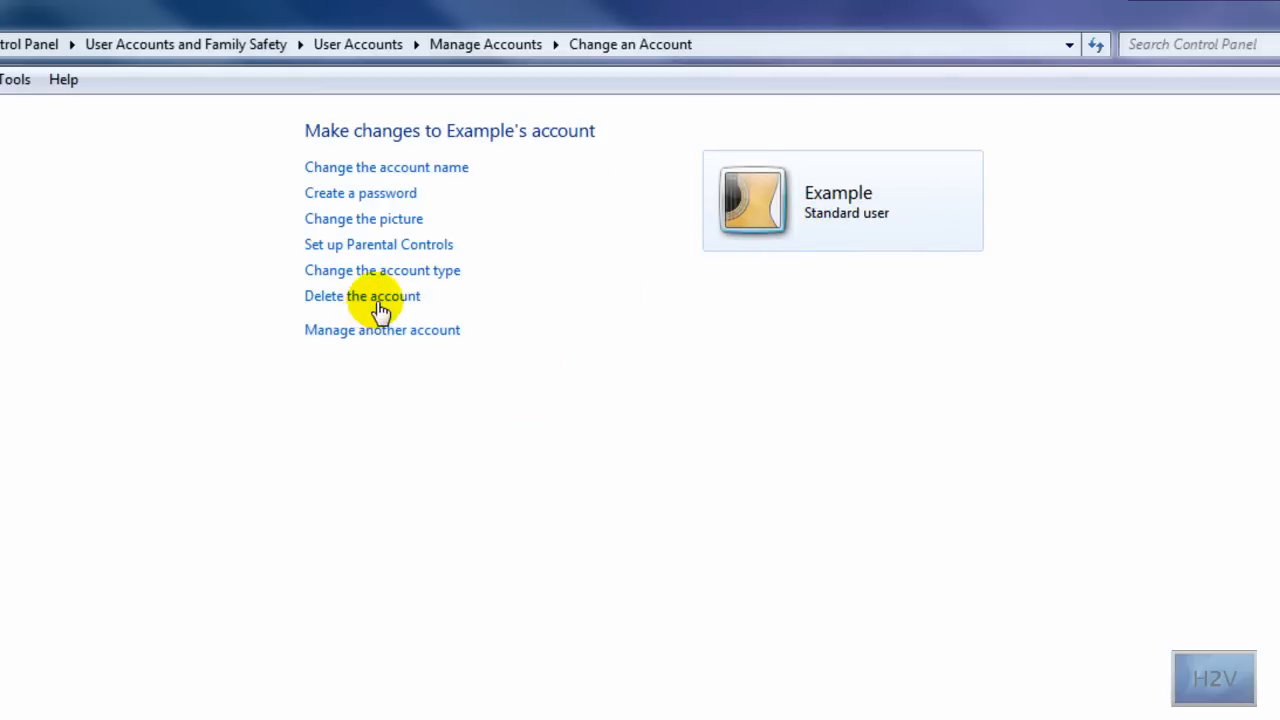
# Step: Begin deleting the Example account and choose Delete Files to discard its data
pyautogui.click(362, 296)
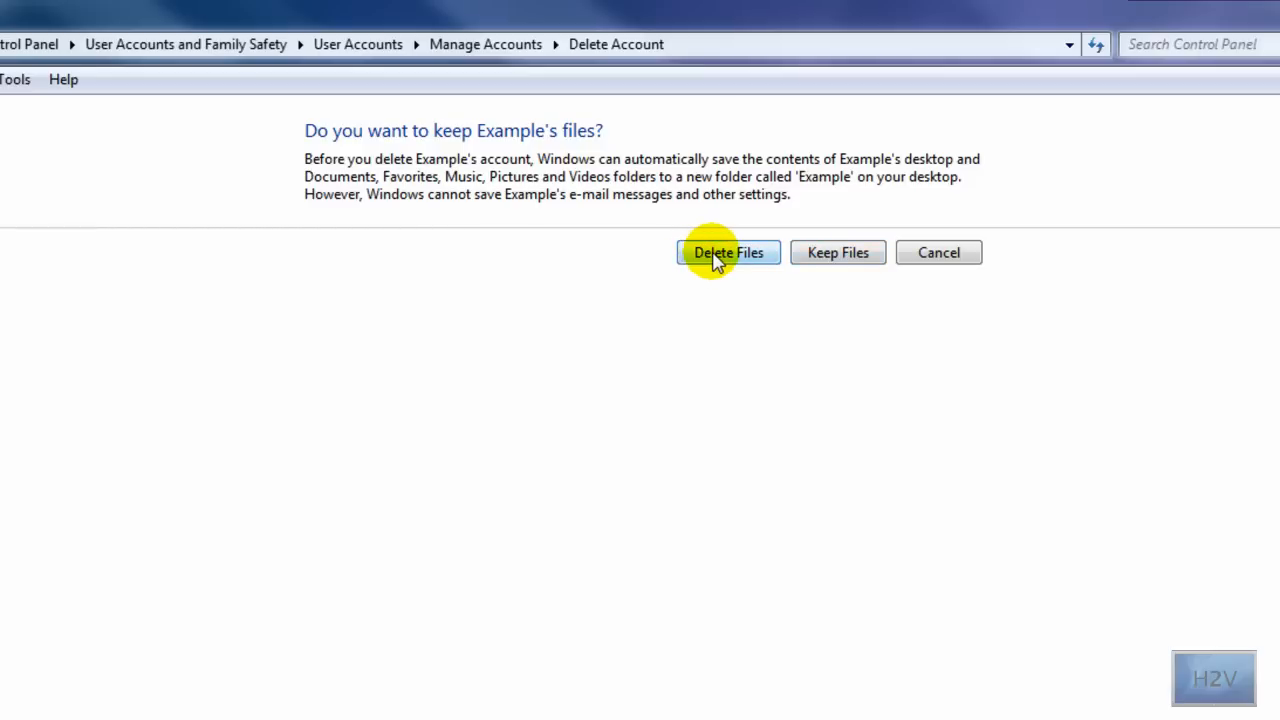
pyautogui.moveTo(790, 222)
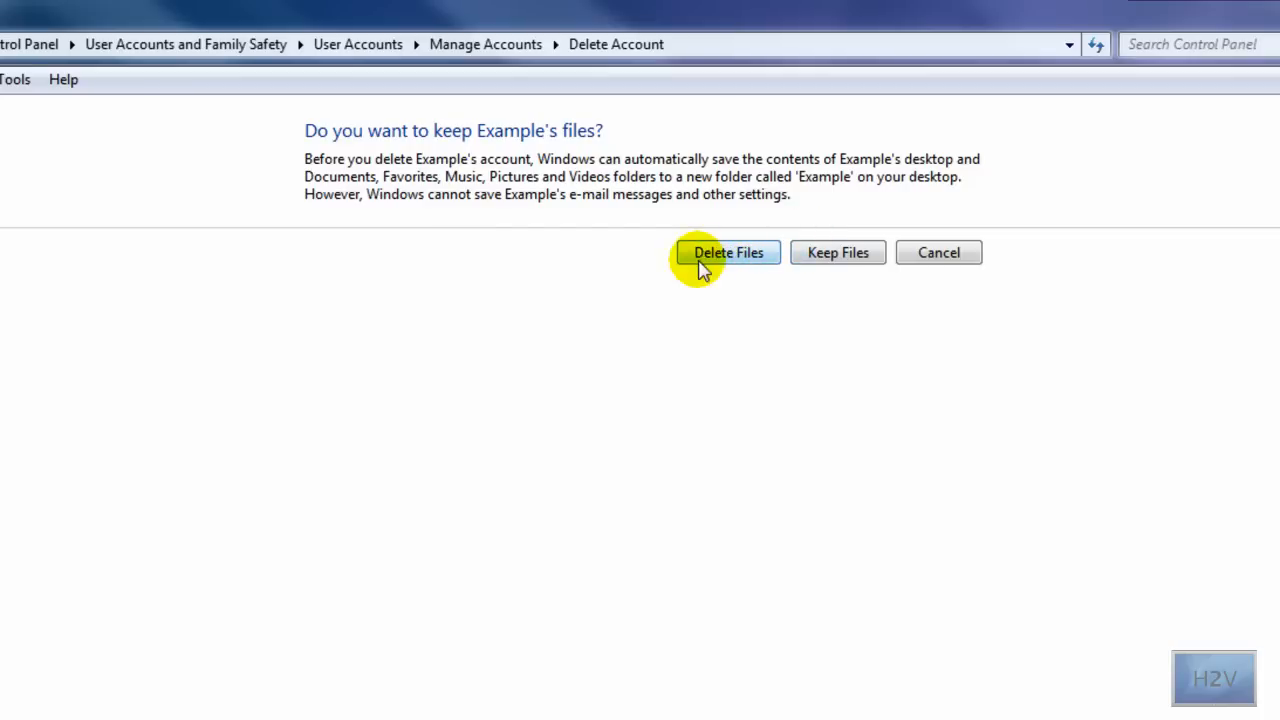
pyautogui.click(728, 252)
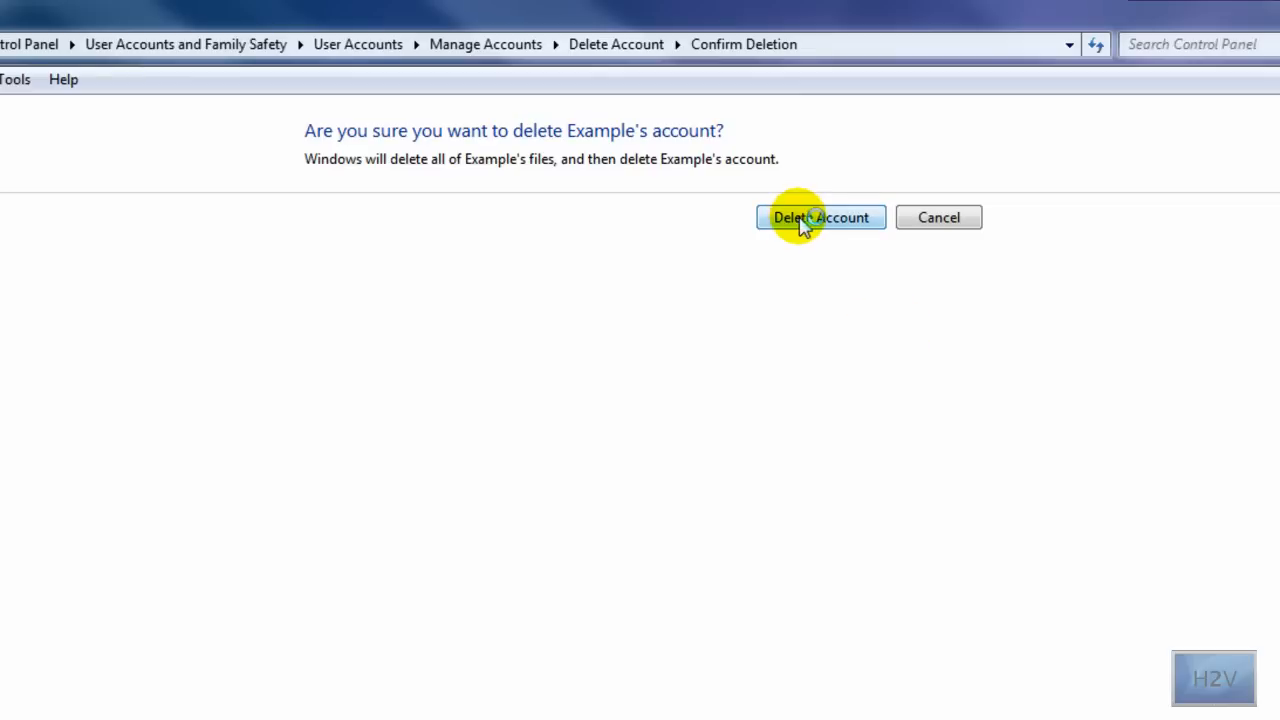
# Step: Confirm Delete Account for Example, then select the How2info.com administrator account
pyautogui.click(820, 216)
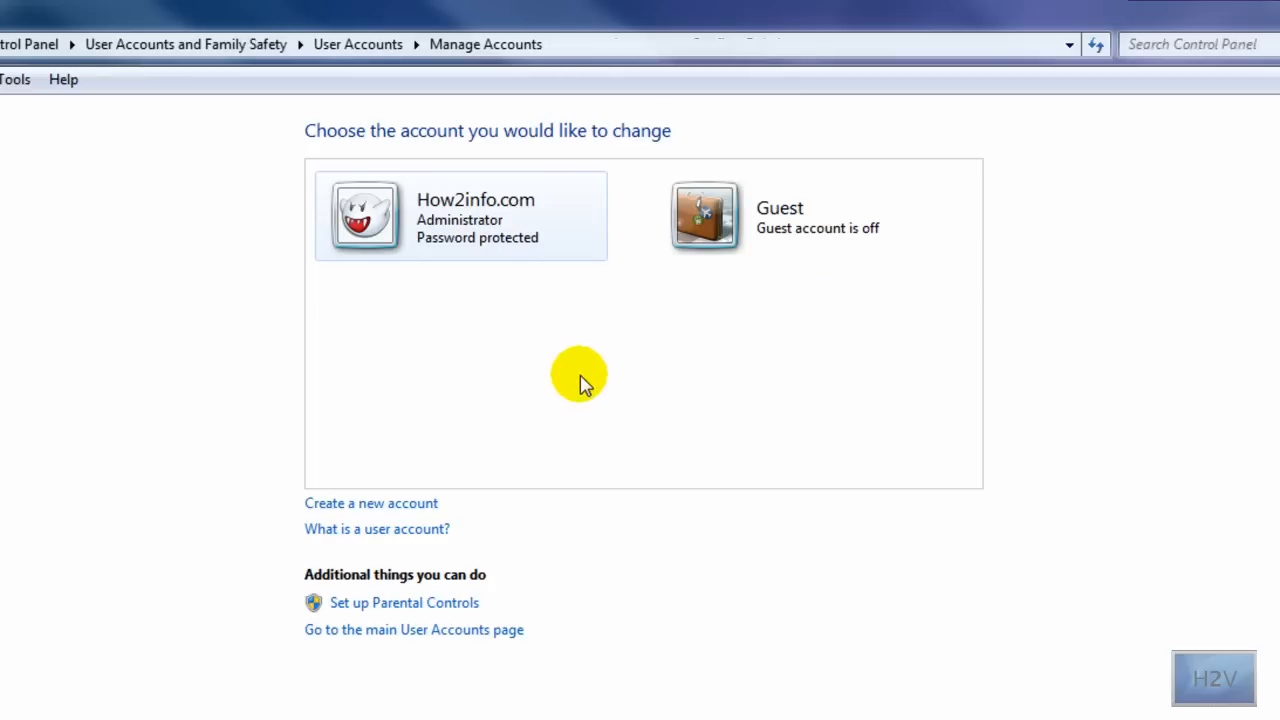
pyautogui.moveTo(440, 212)
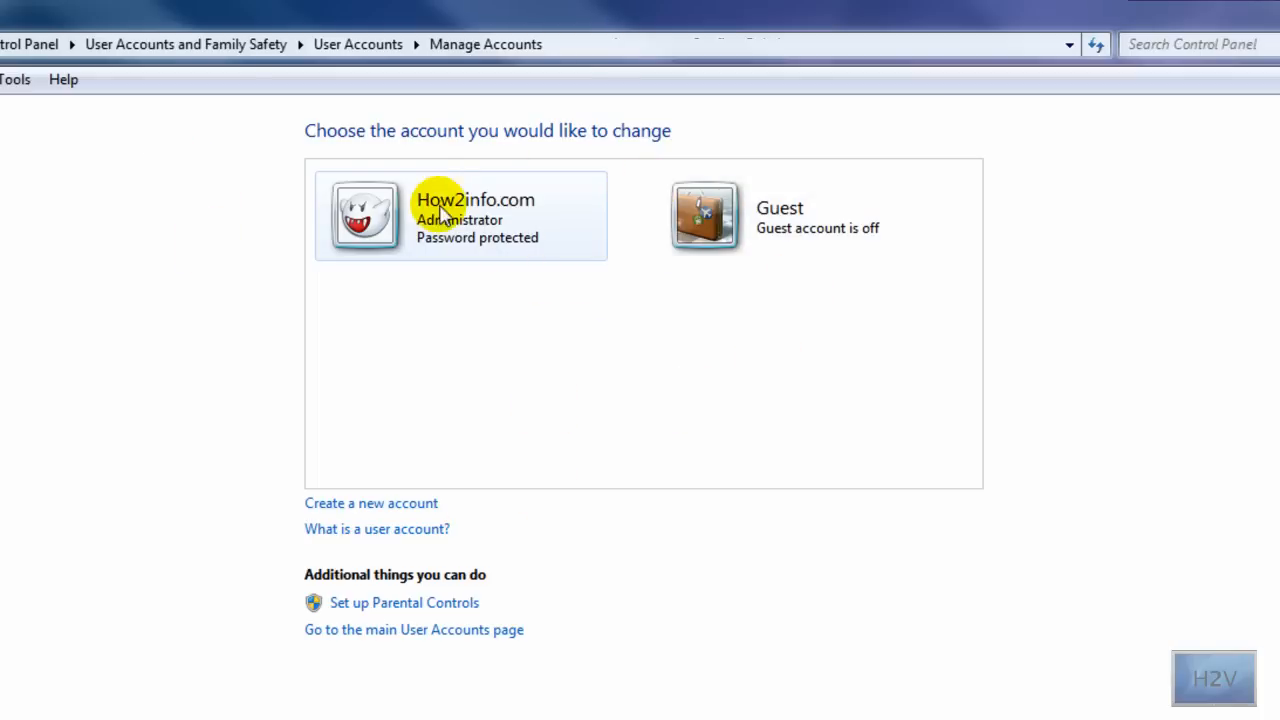
pyautogui.click(460, 216)
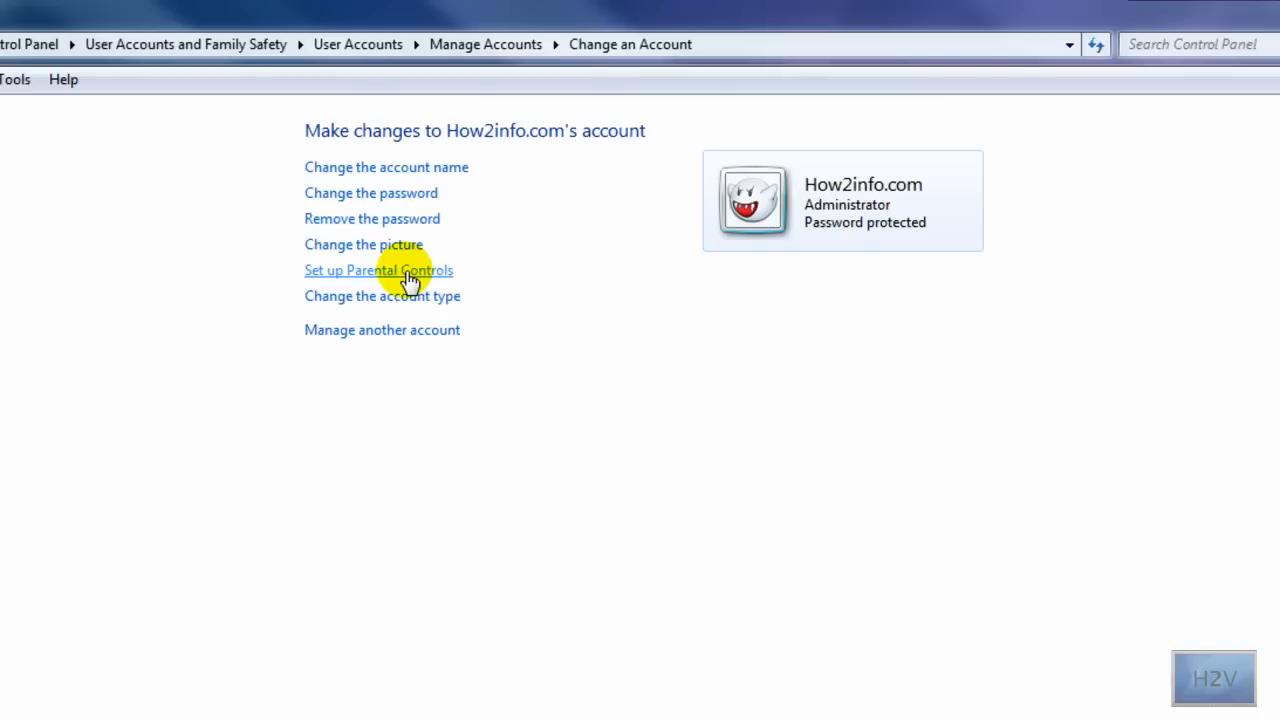